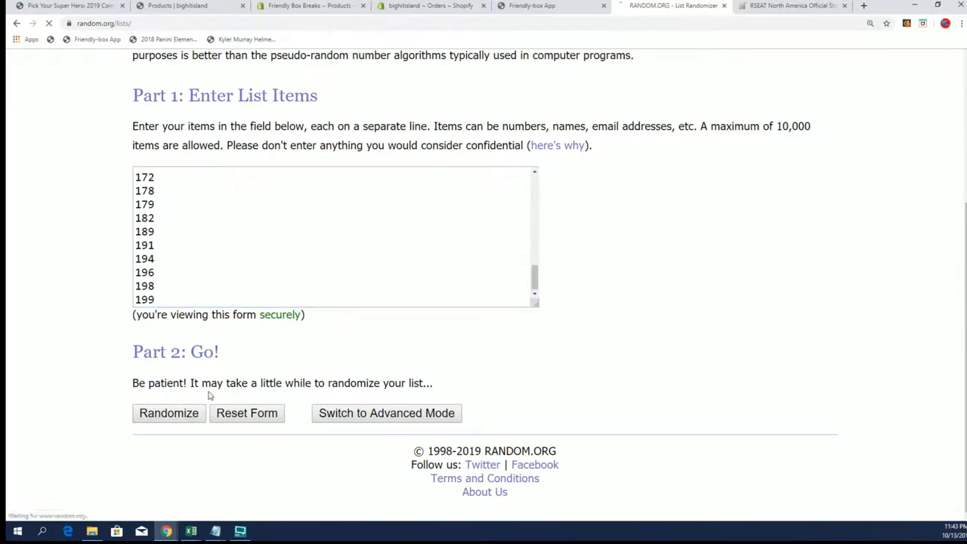
Step: Shuffle the 48-number list five times until 189, 9 and 199 come first
click(168, 413)
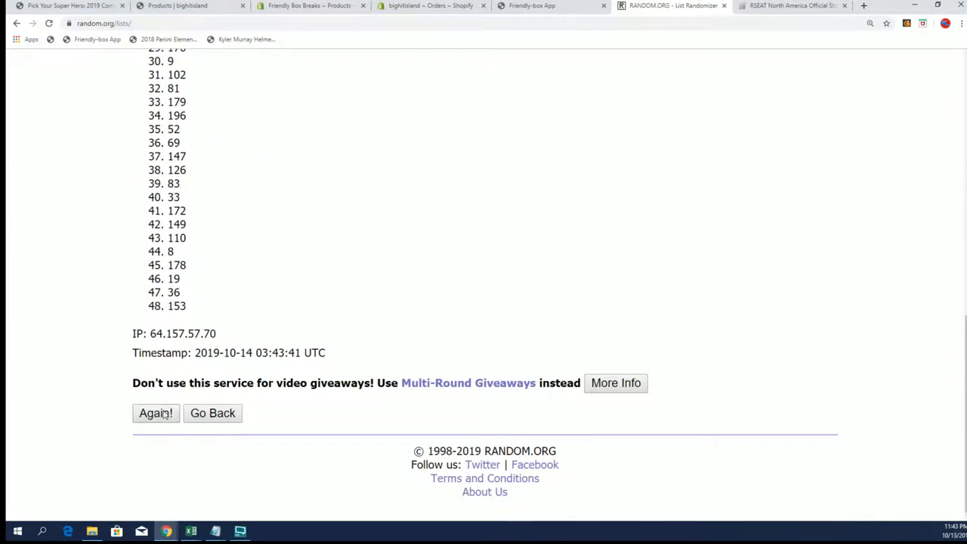
click(156, 413)
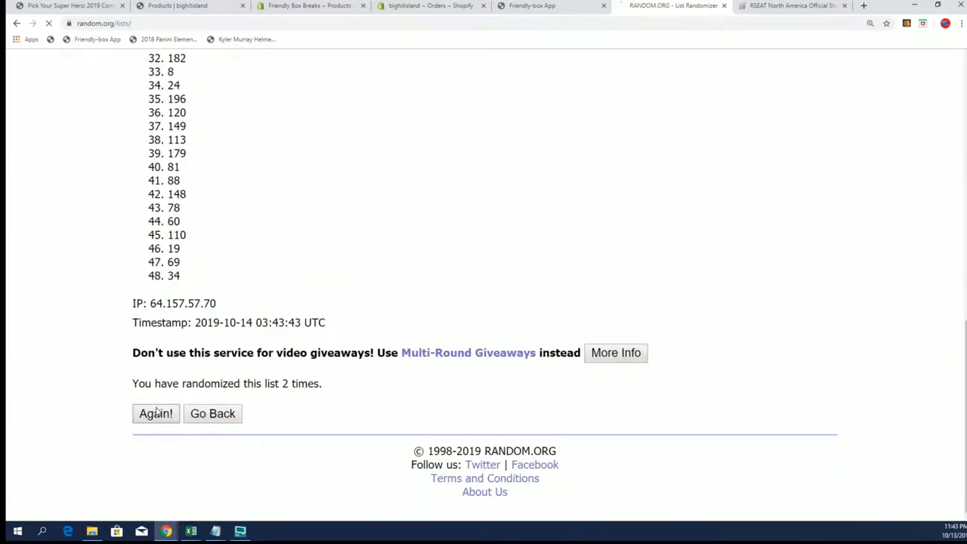
click(155, 413)
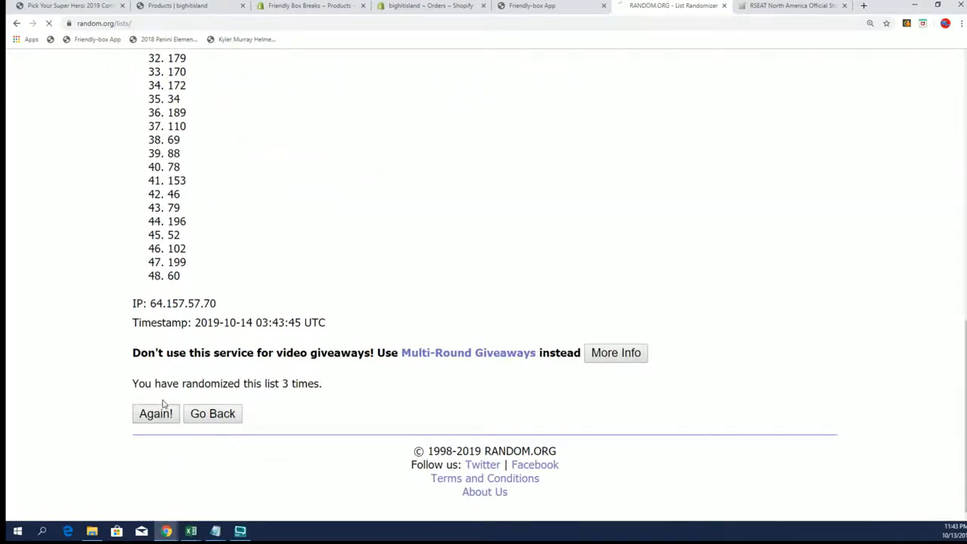
click(155, 414)
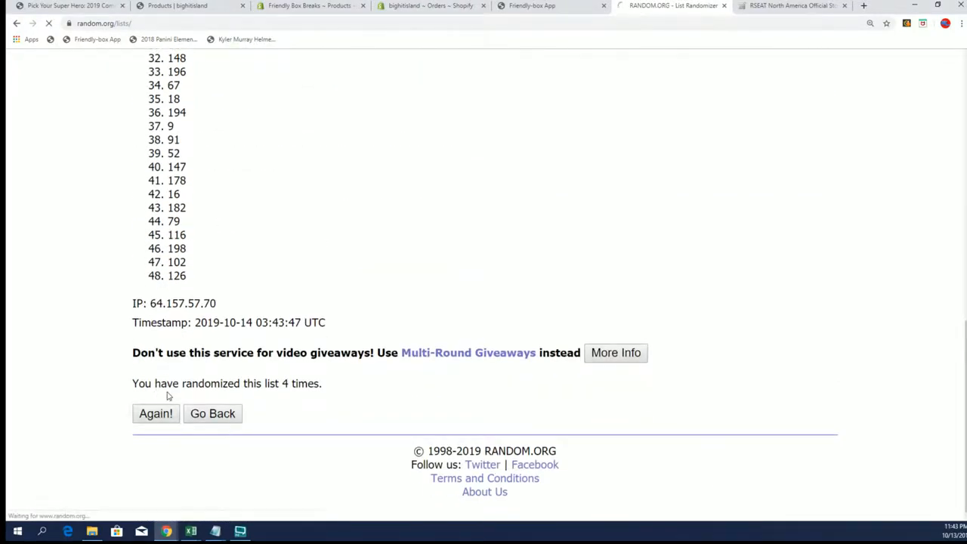
click(156, 414)
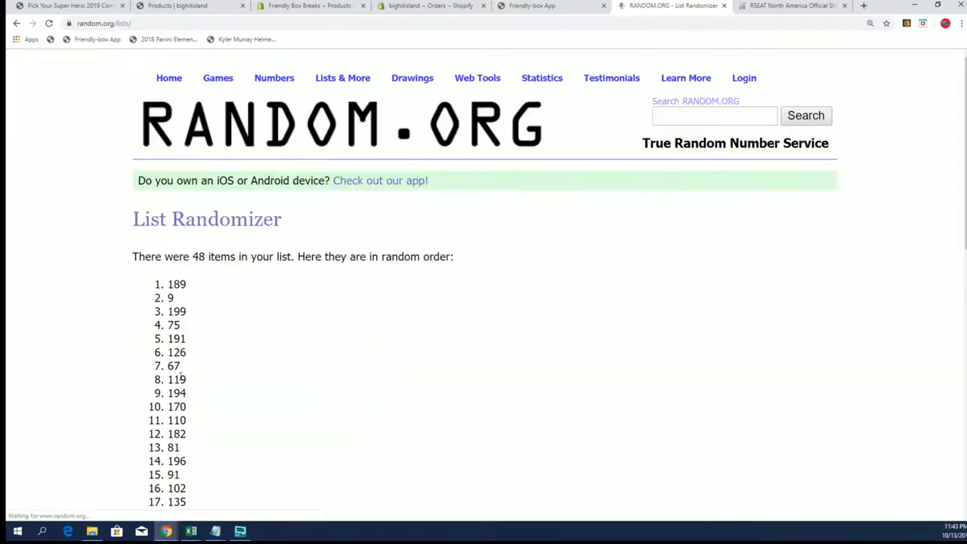
mouse_move(215, 532)
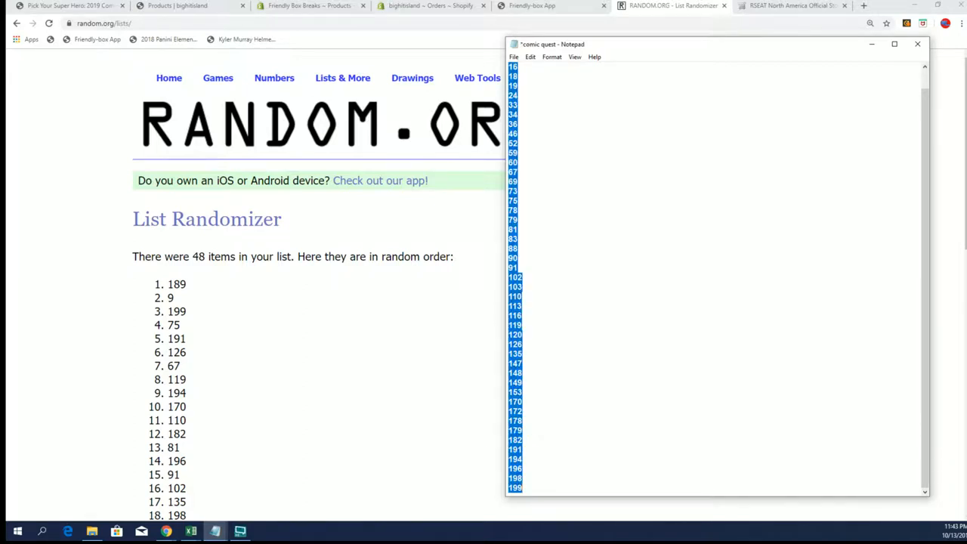
Step: Return to the entry form with the sorted list, now without 189
click(342, 77)
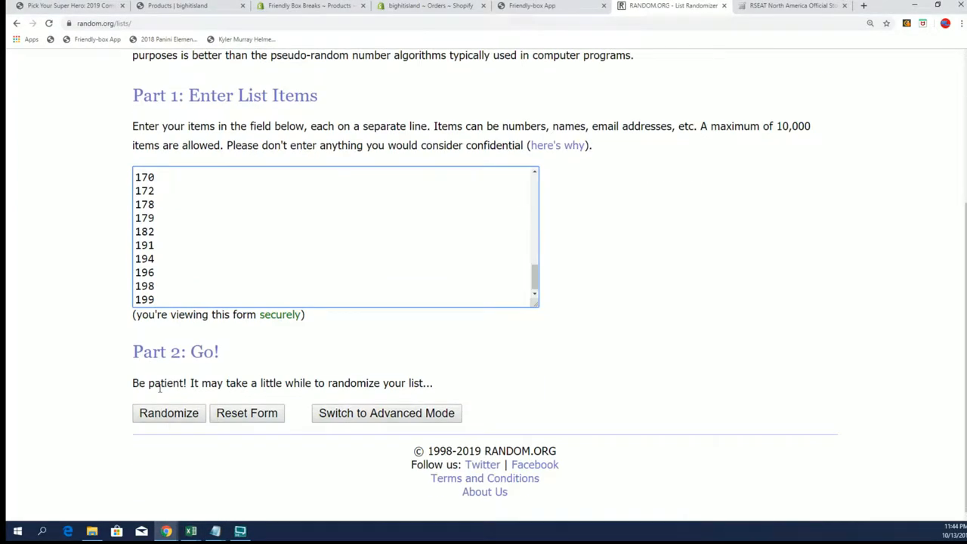
Step: Shuffle the updated 47-number list repeatedly
click(168, 413)
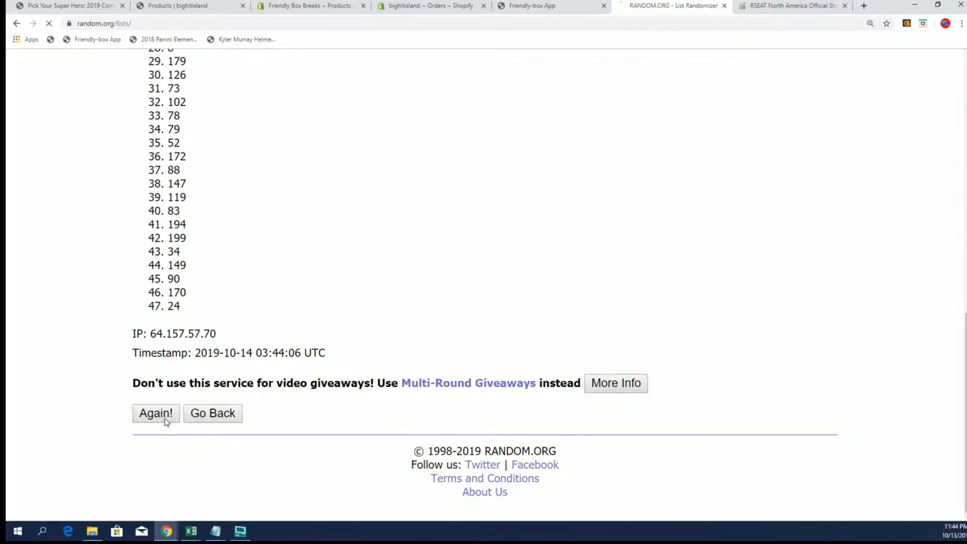
click(156, 414)
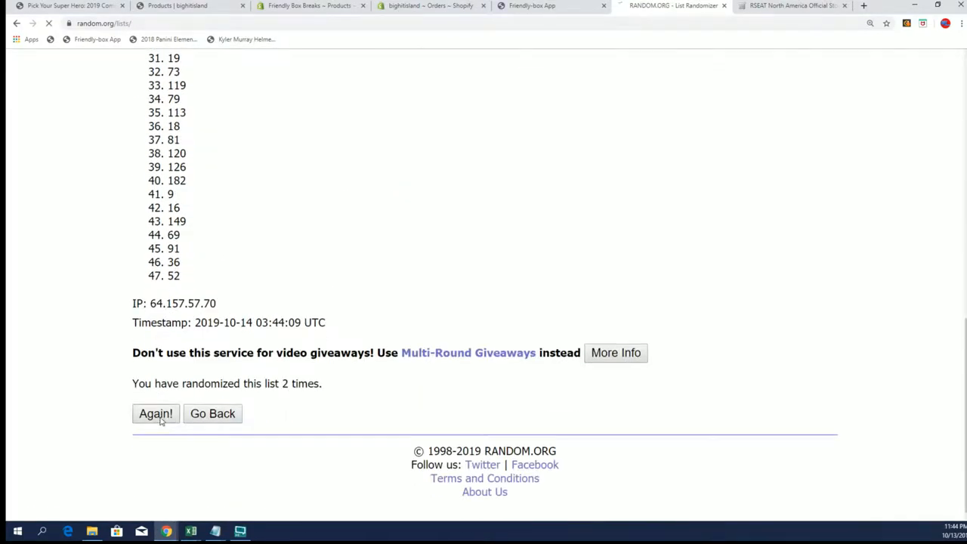
click(156, 413)
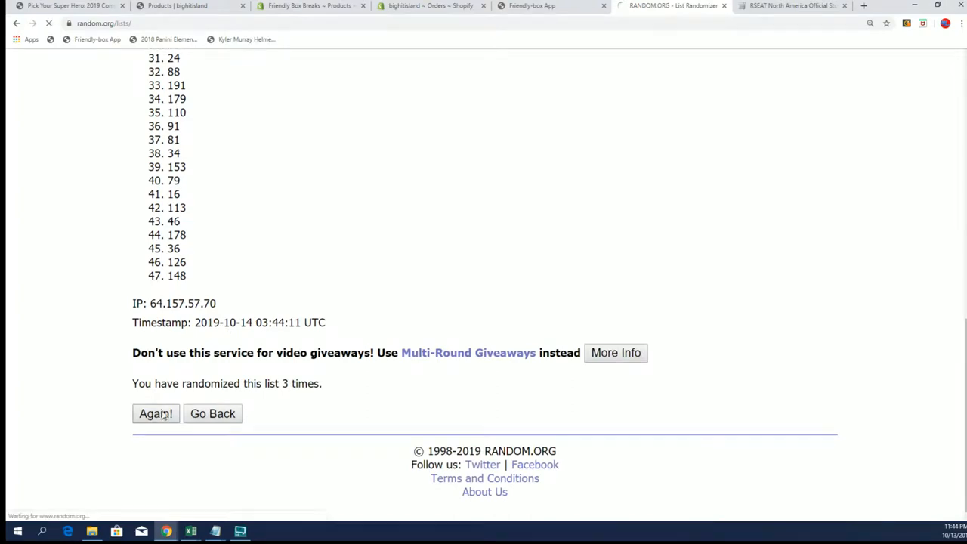
click(156, 414)
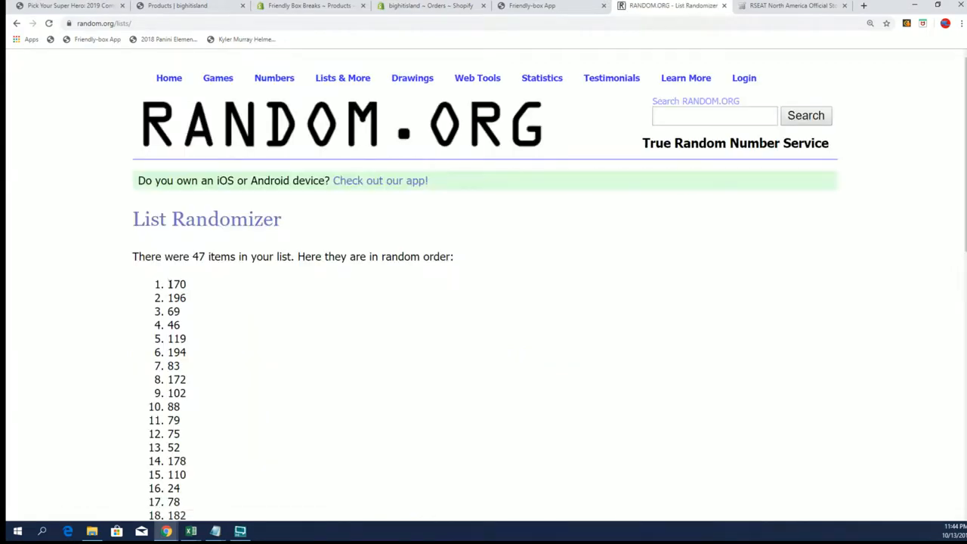
Step: Check the final order with 170 first, then remove 170 from the Notepad list and save
scroll(down, 3)
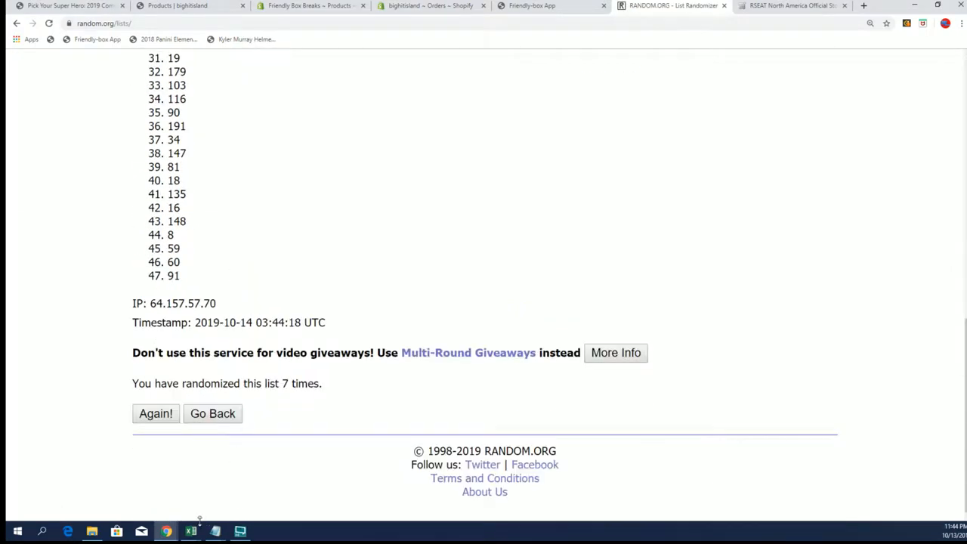
click(215, 531)
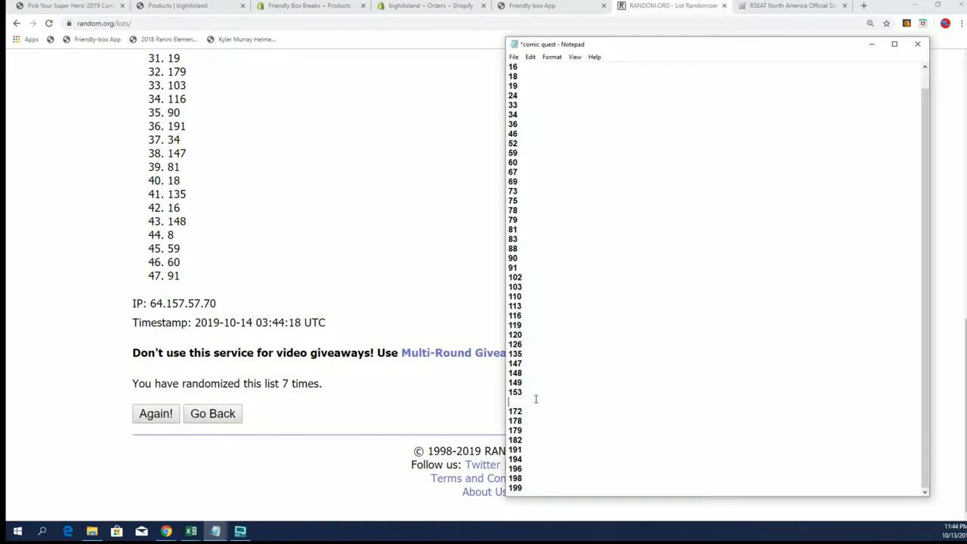
click(513, 57)
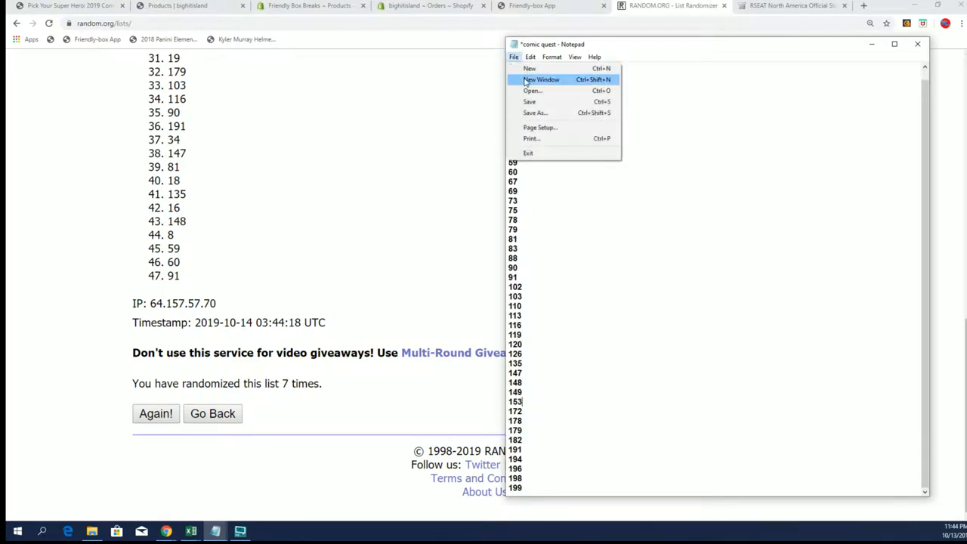